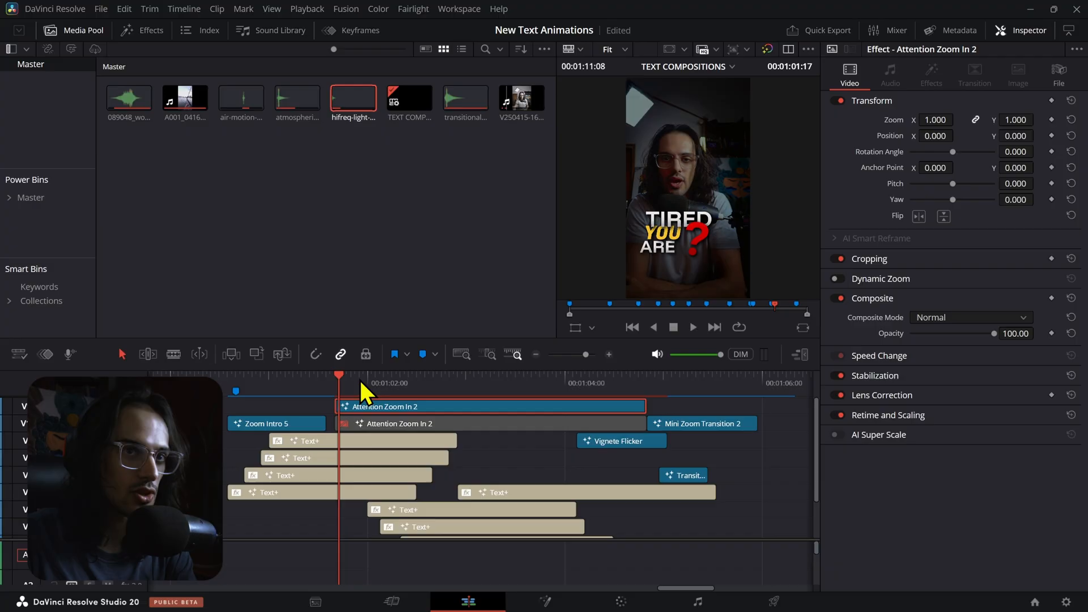
mouse_move(1054, 132)
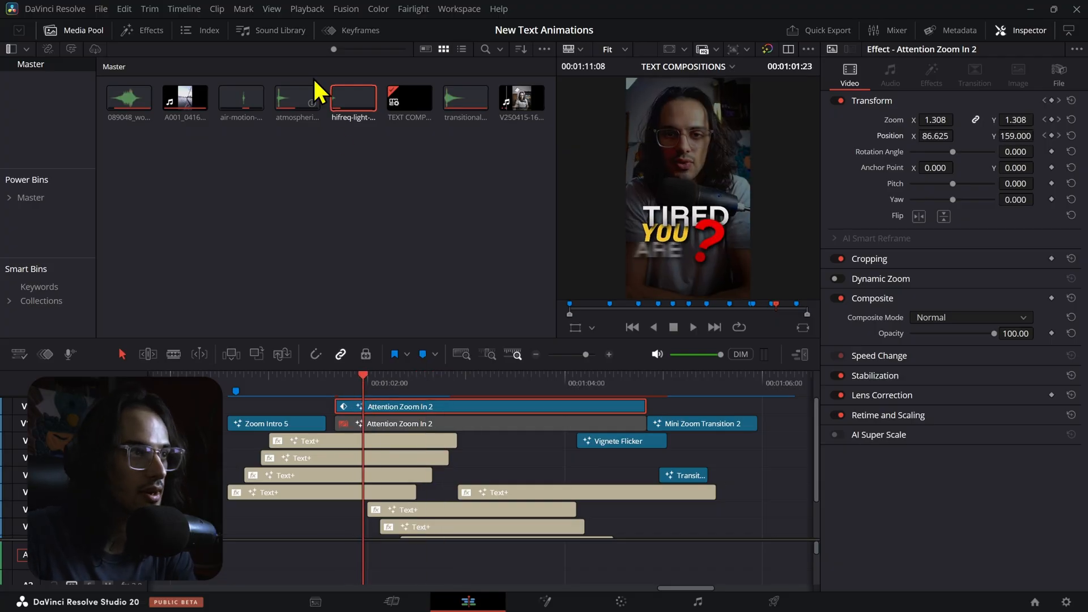
- Open the clip's keyframe curves and select the Position Y keyframe
left_click(352, 30)
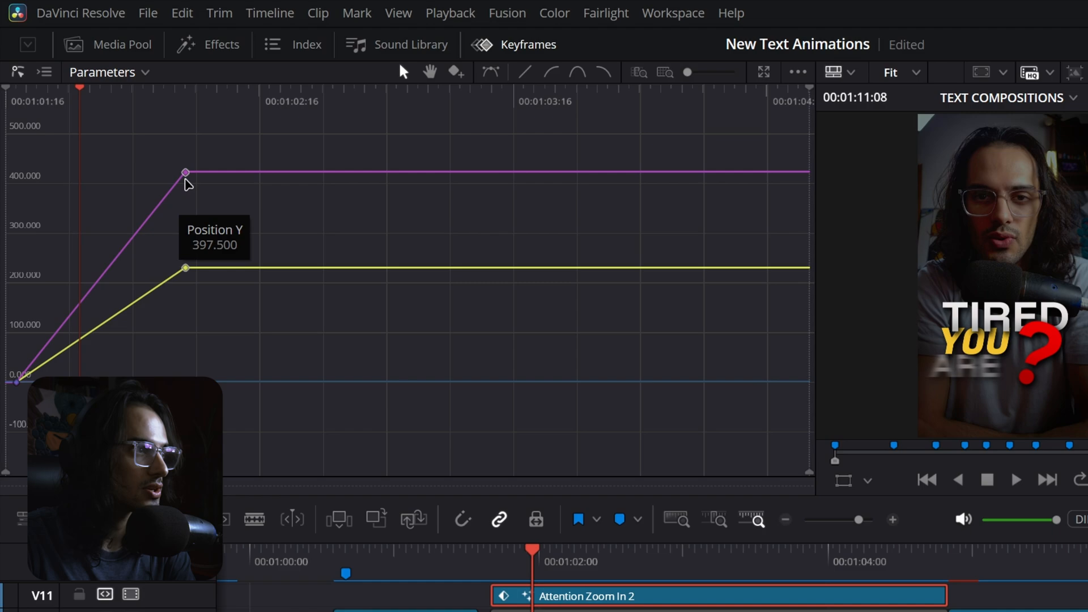
left_click(575, 71)
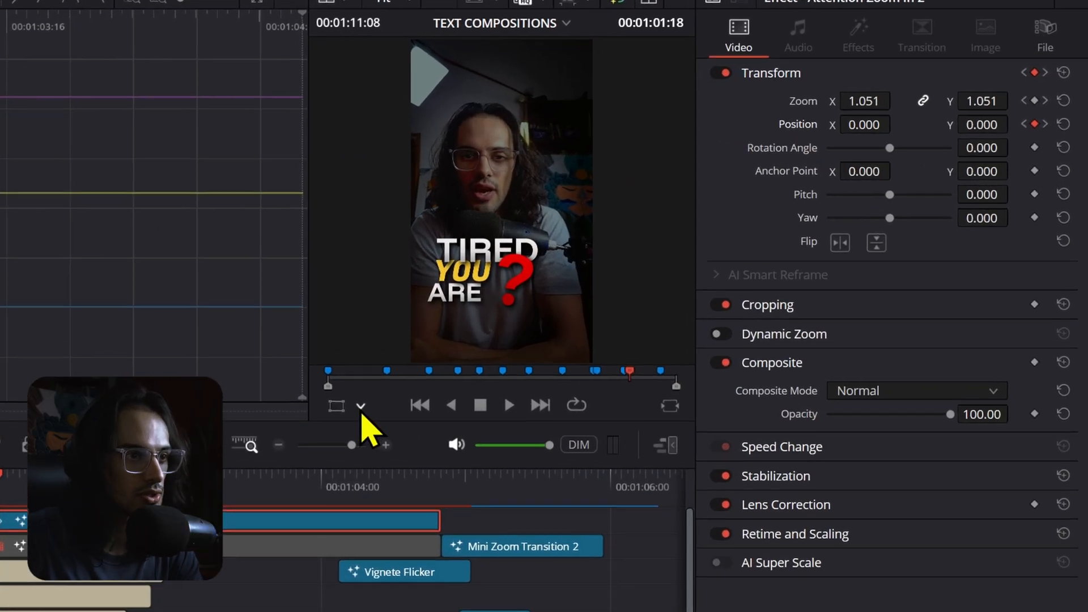
- Switch the viewer overlay to on-screen Transform controls
left_click(360, 405)
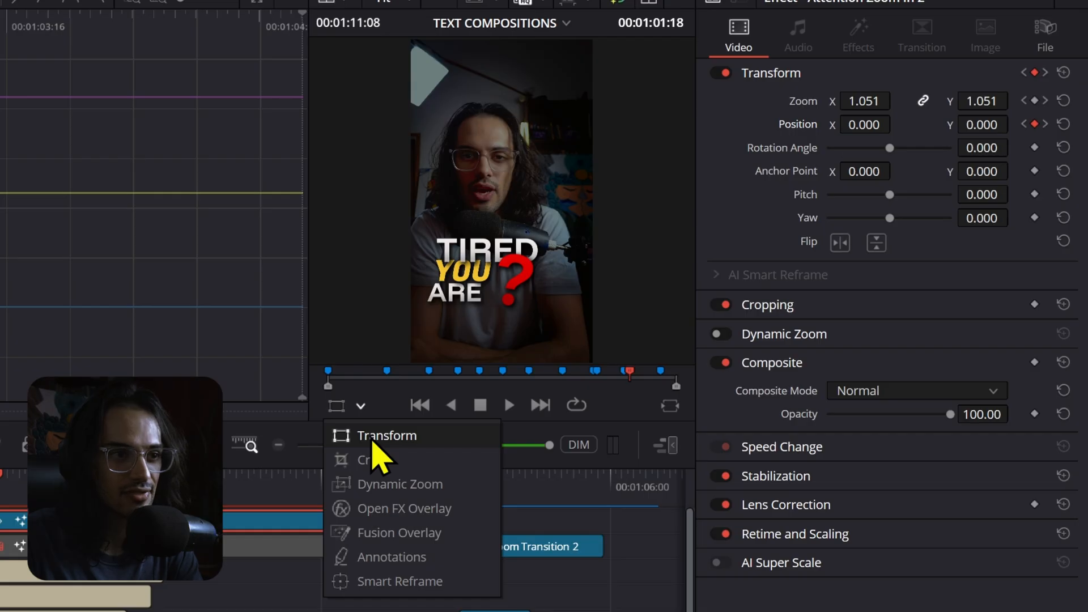
left_click(387, 435)
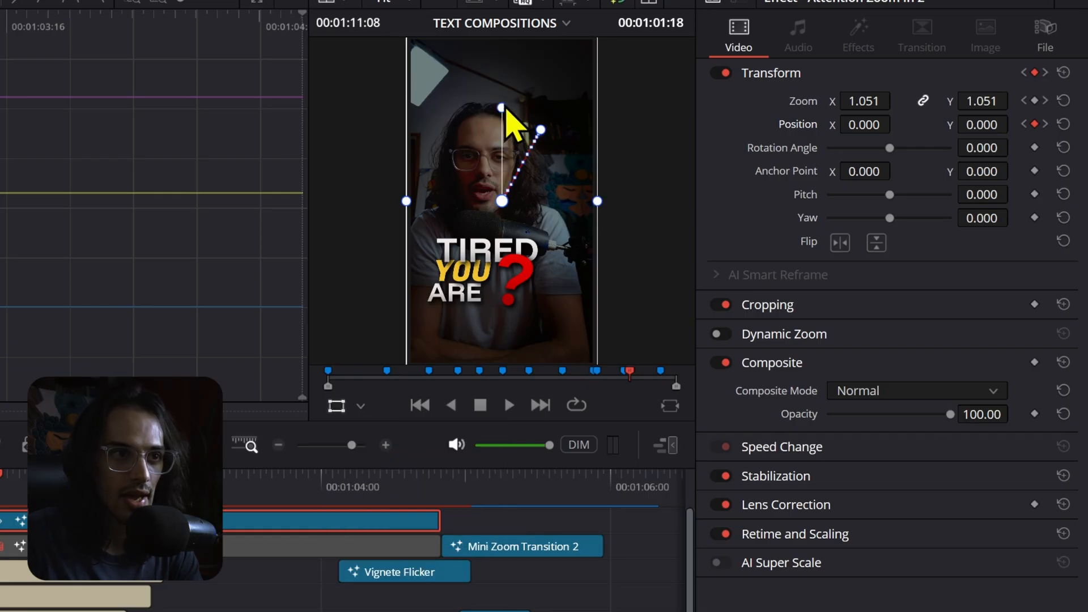
mouse_move(886, 171)
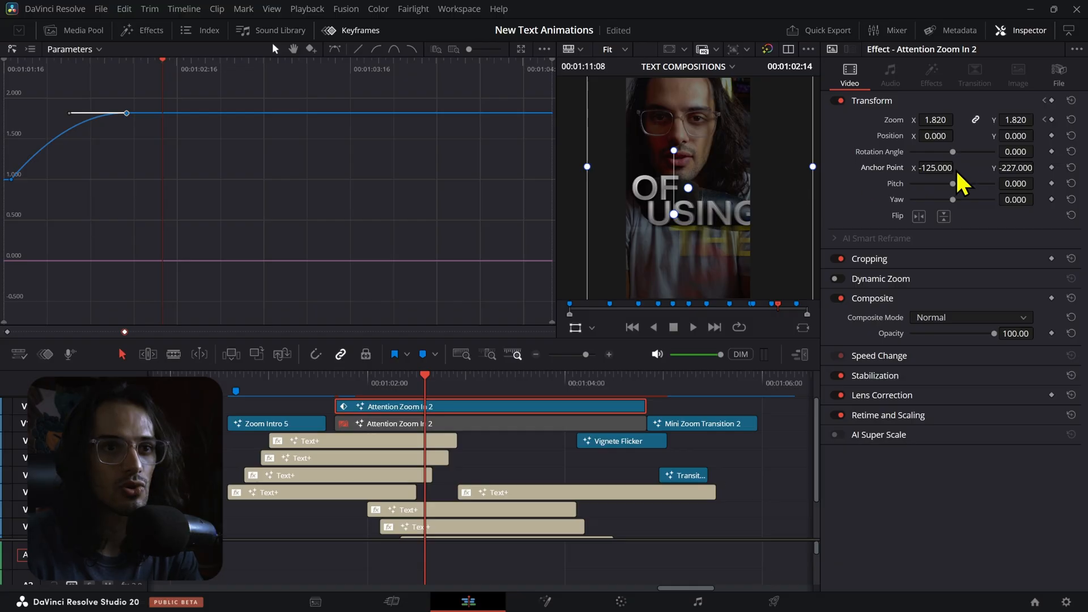
mouse_move(461, 437)
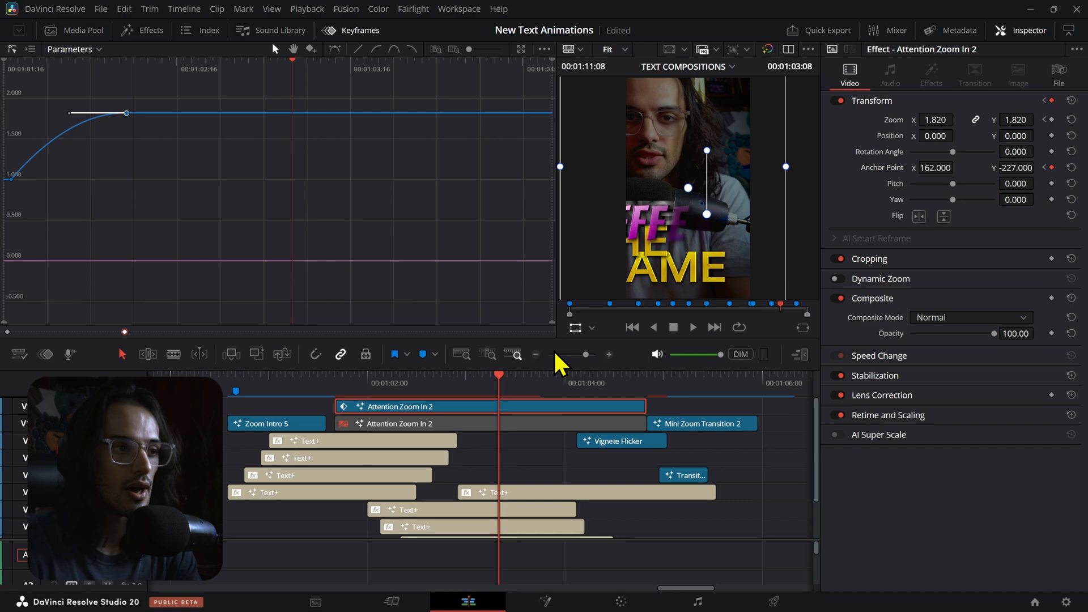
mouse_move(1044, 149)
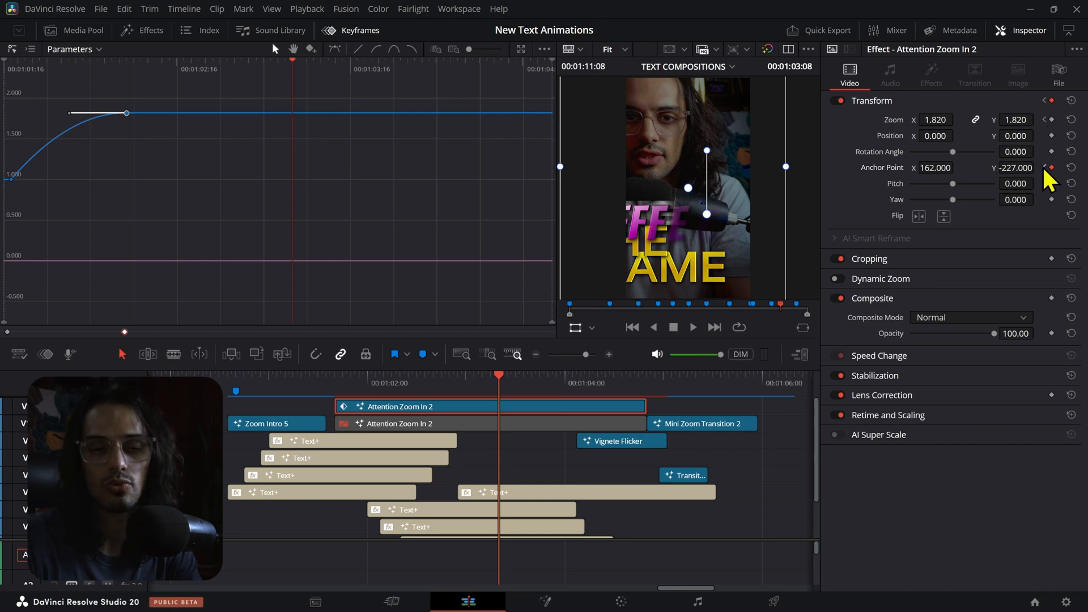
- Add an anchor point keyframe at X 162, Y -227 further along the clip
left_click(1050, 167)
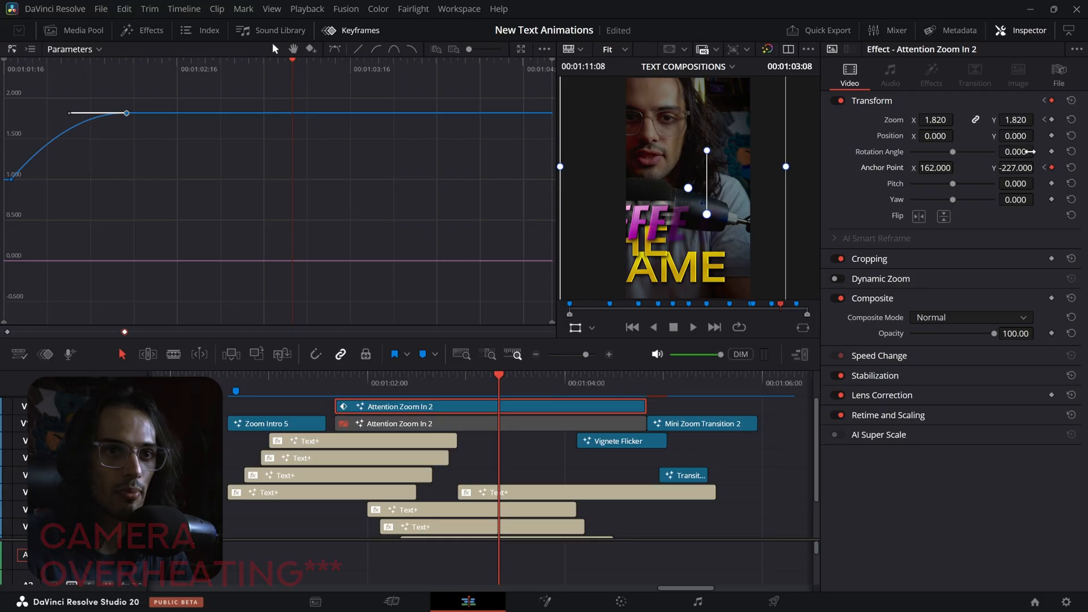
- Bring Zoom back to 1.0 and select the last two zoom keyframes for smoothing
left_click(692, 327)
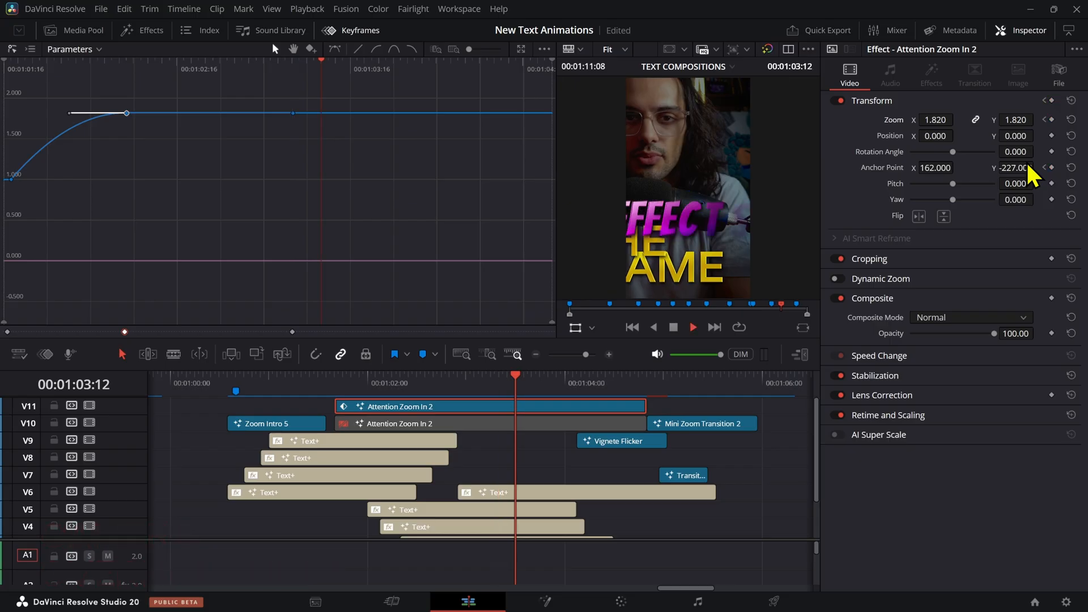
left_click(937, 119)
type("1")
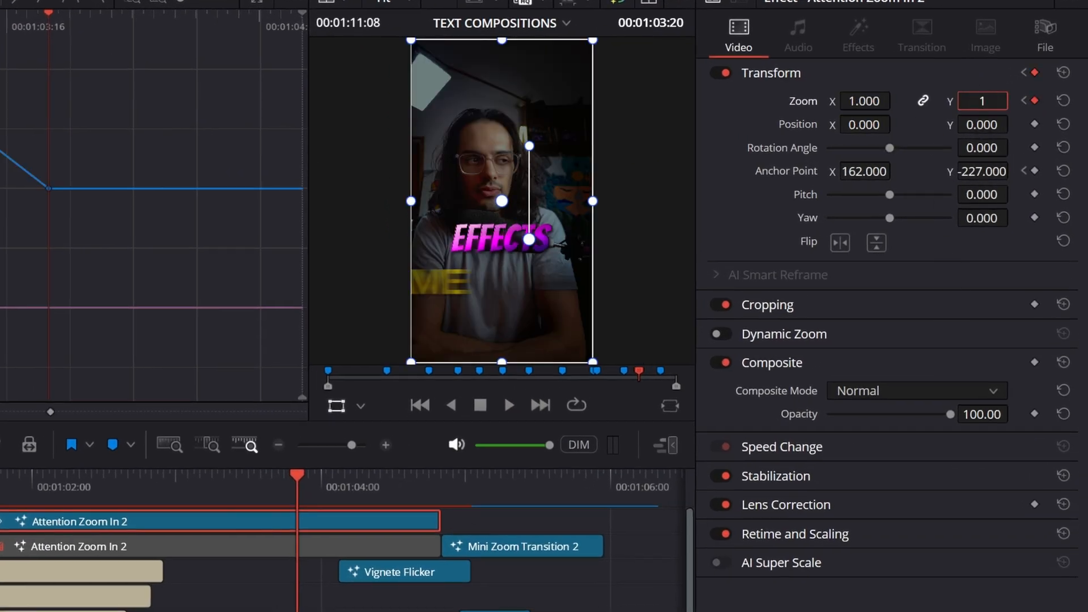
left_click(508, 405)
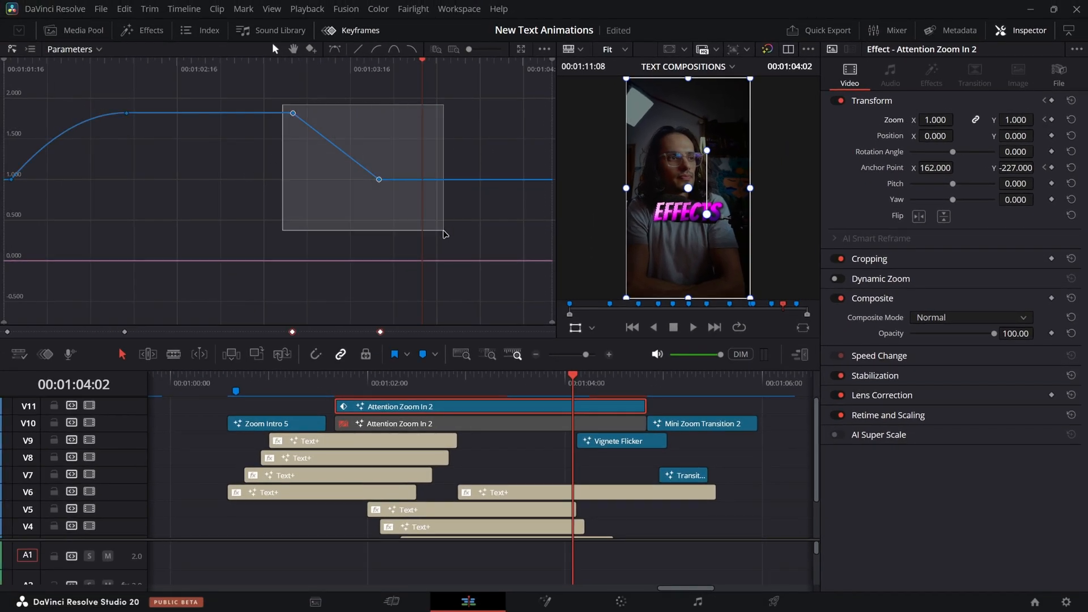
left_click_drag(292, 112, 213, 121)
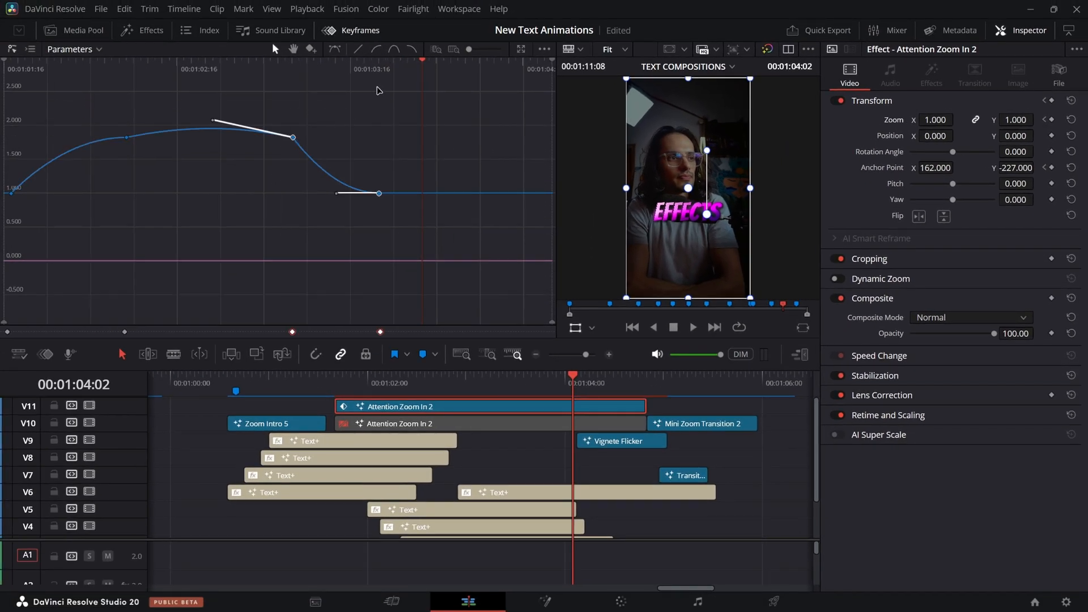